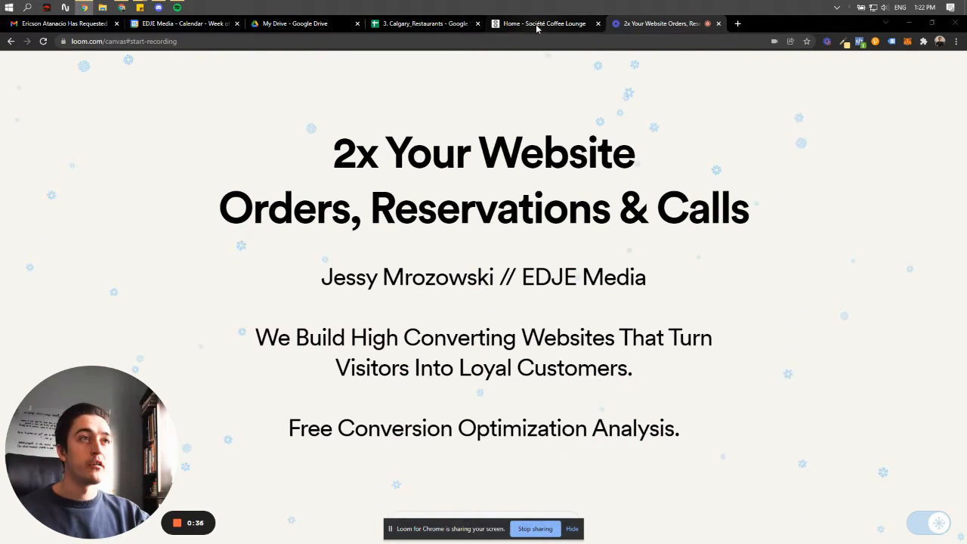
Switch Chrome to the Société Coffee homepage tab so it can be captured
left_click(544, 24)
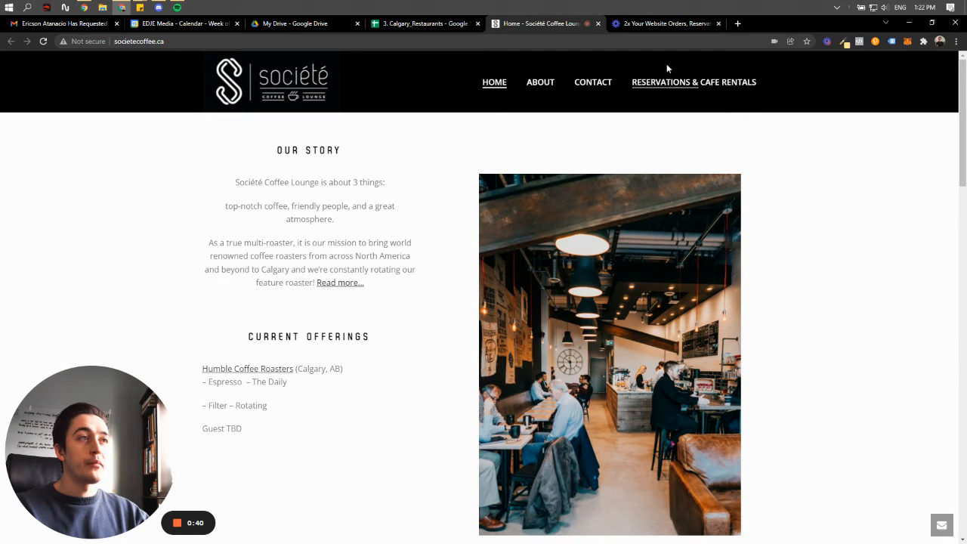
mouse_move(688, 285)
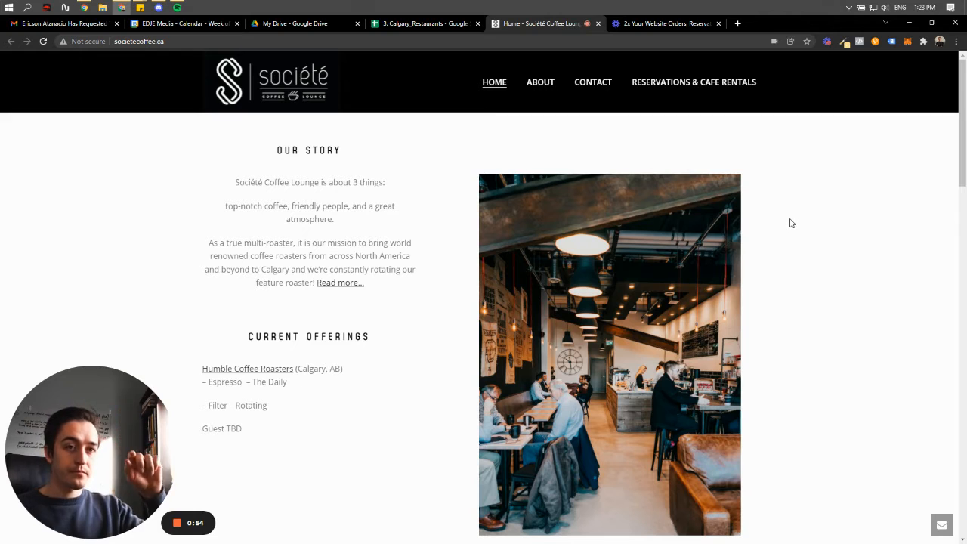
mouse_move(291, 164)
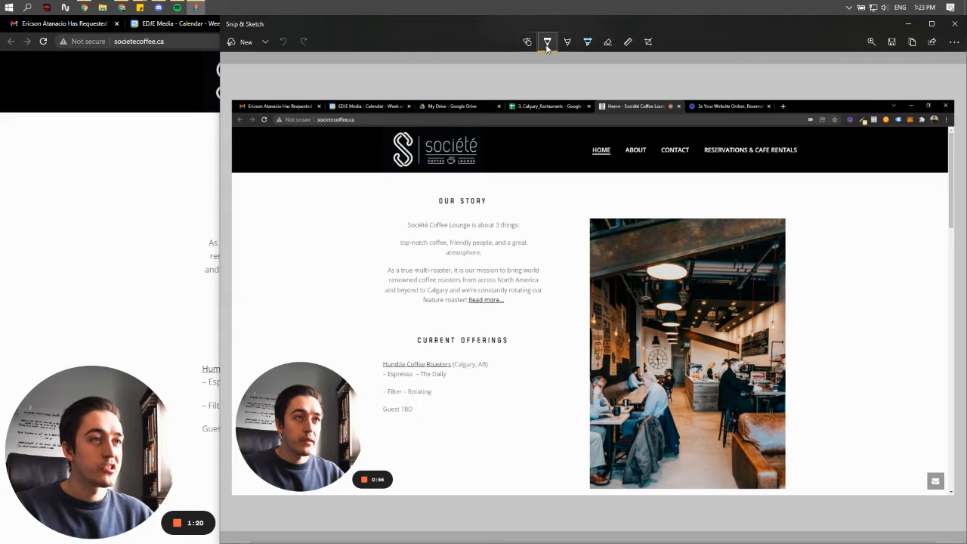
Draw a yellow arrow down the page's left side, then undo it
left_click(547, 43)
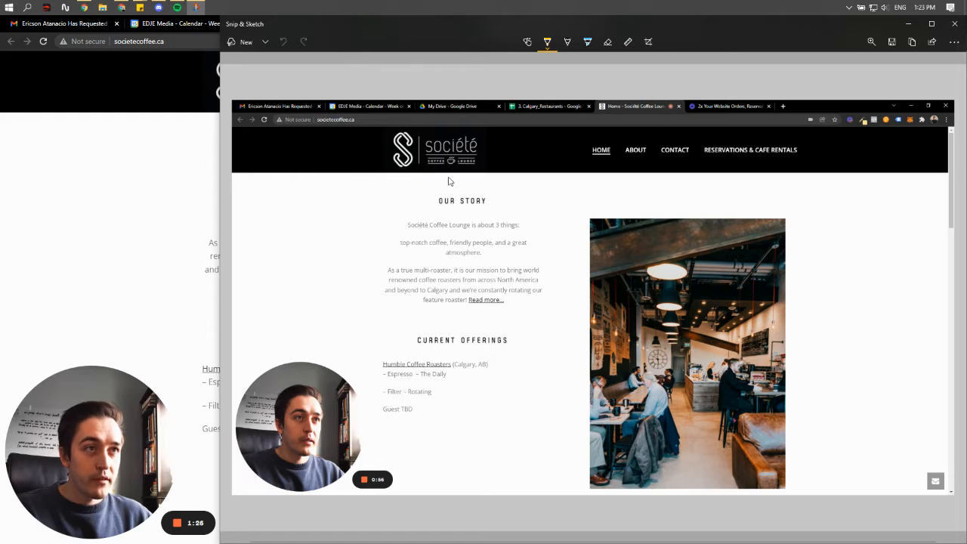
mouse_move(402, 197)
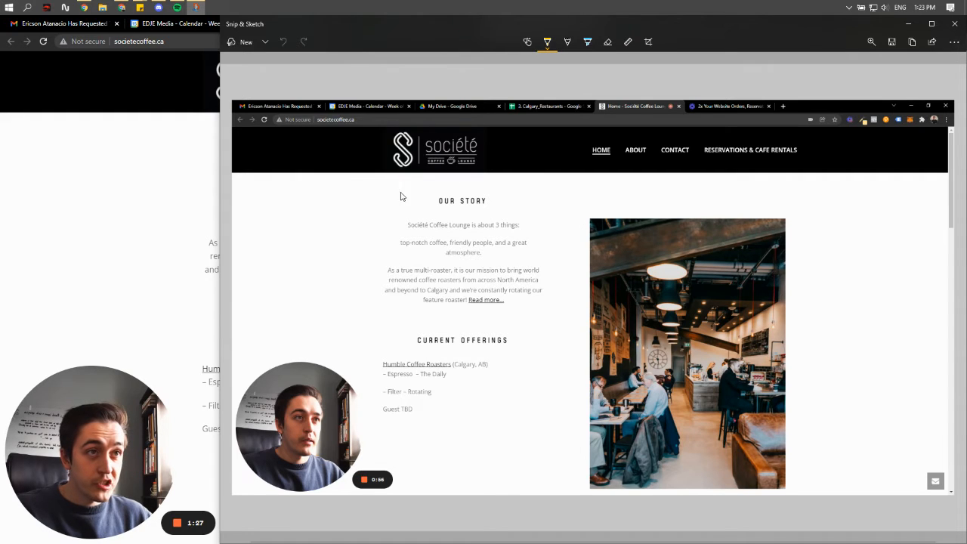
left_click_drag(402, 179, 399, 446)
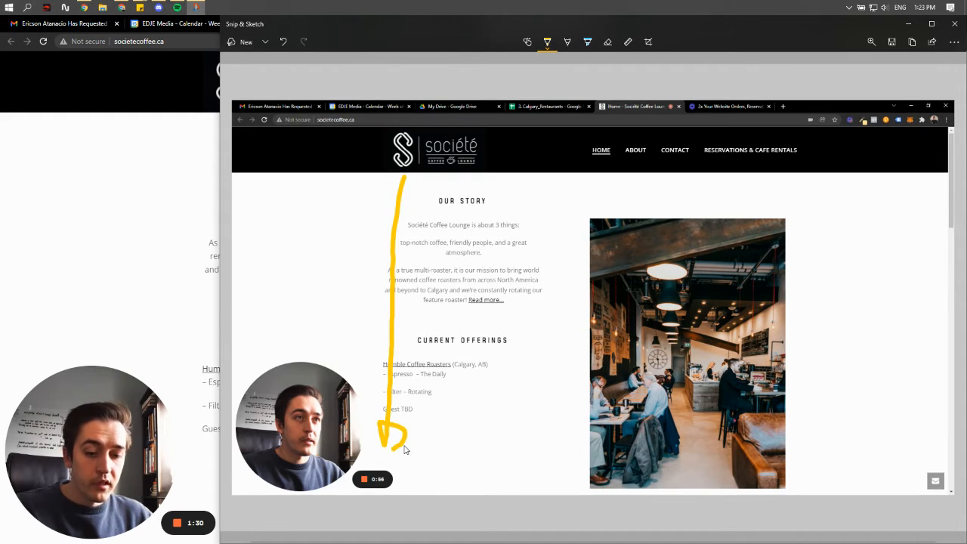
left_click(282, 42)
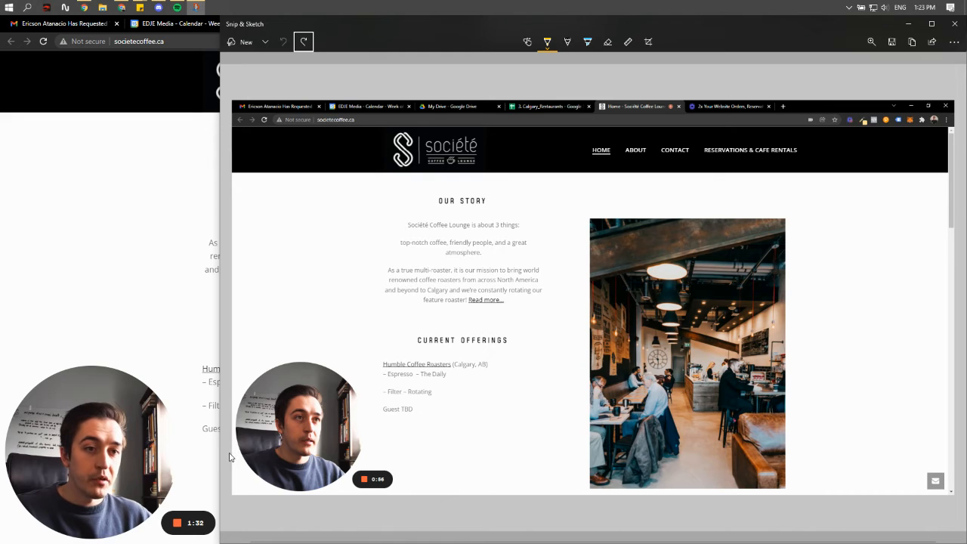
Draw a horizontal yellow line across the bottom of the screenshot
left_click_drag(230, 453, 285, 453)
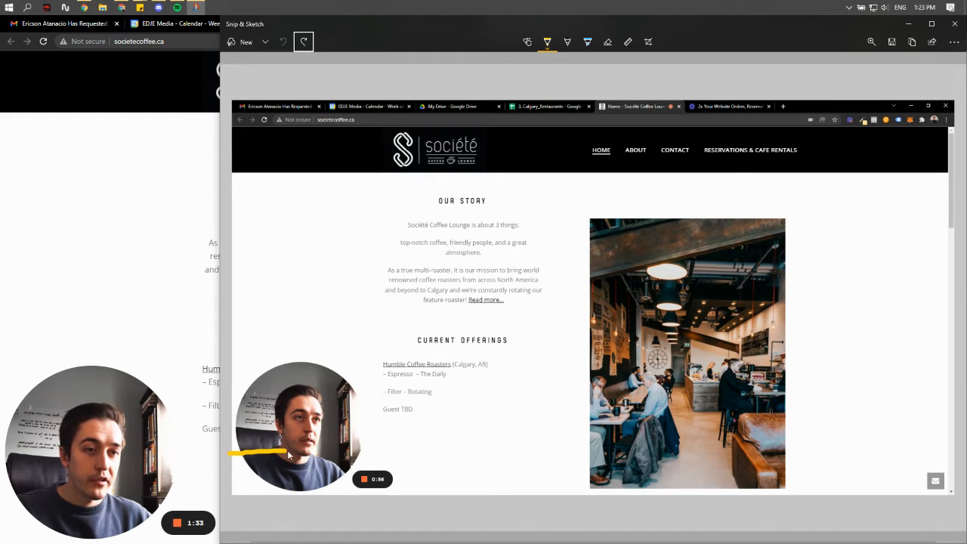
left_click_drag(287, 453, 955, 456)
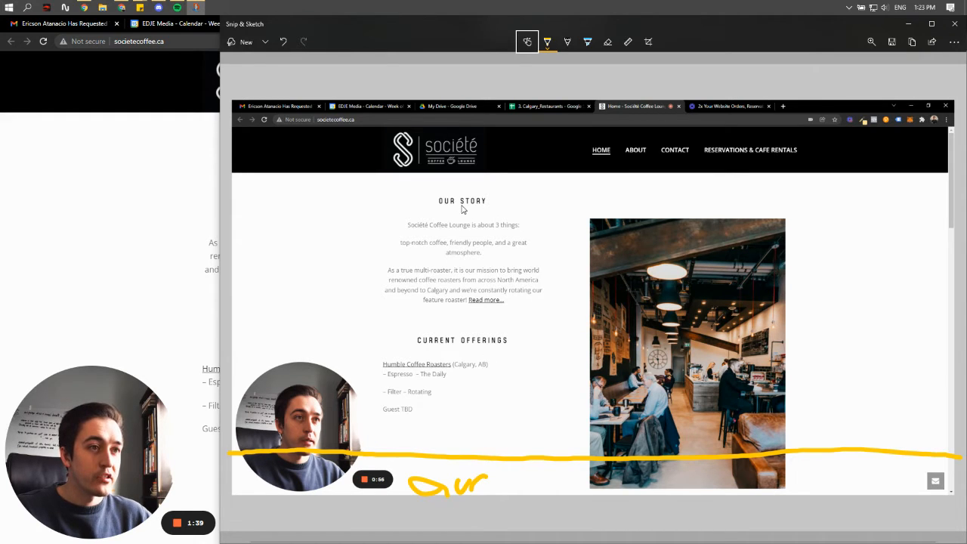
mouse_move(348, 248)
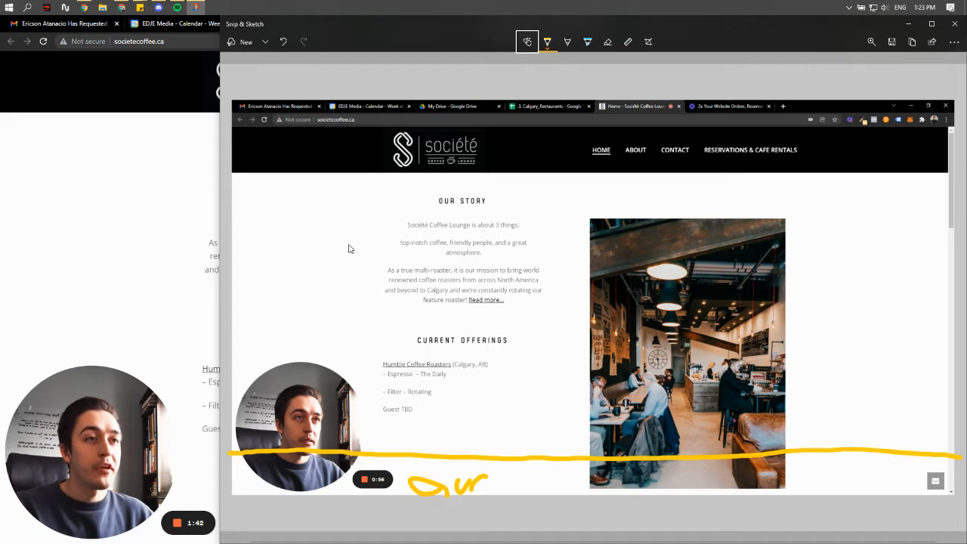
Scribble yellow zigzags over the Our Story heading and paragraph
left_click_drag(351, 250, 514, 250)
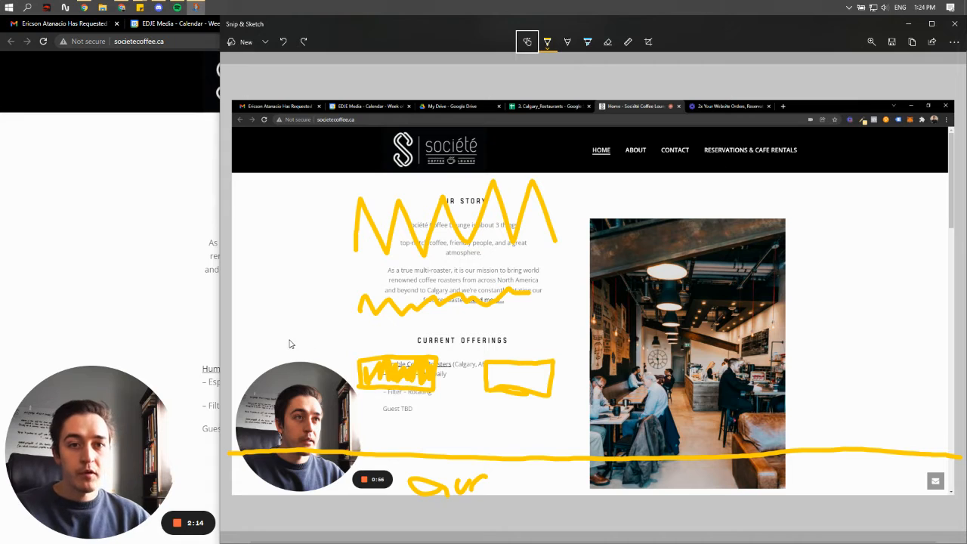
mouse_move(281, 190)
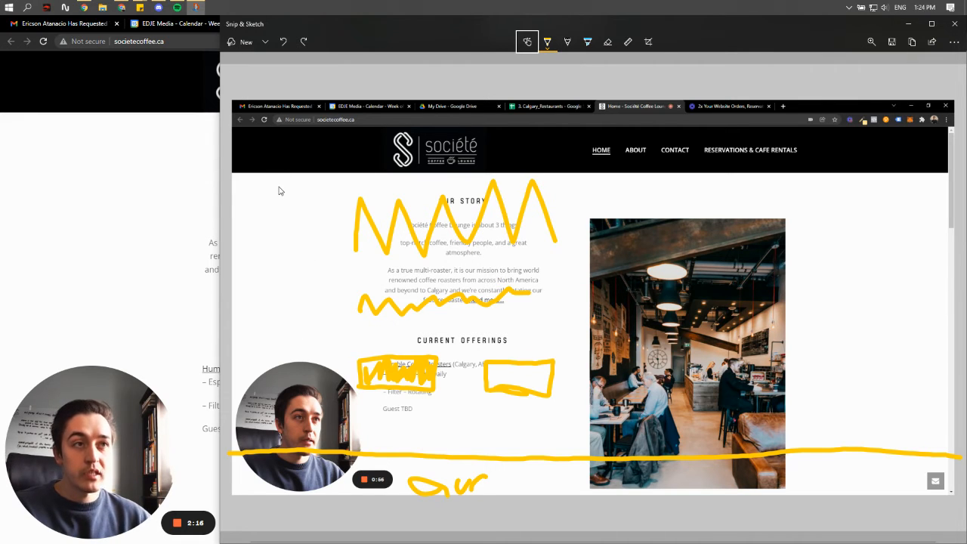
mouse_move(536, 194)
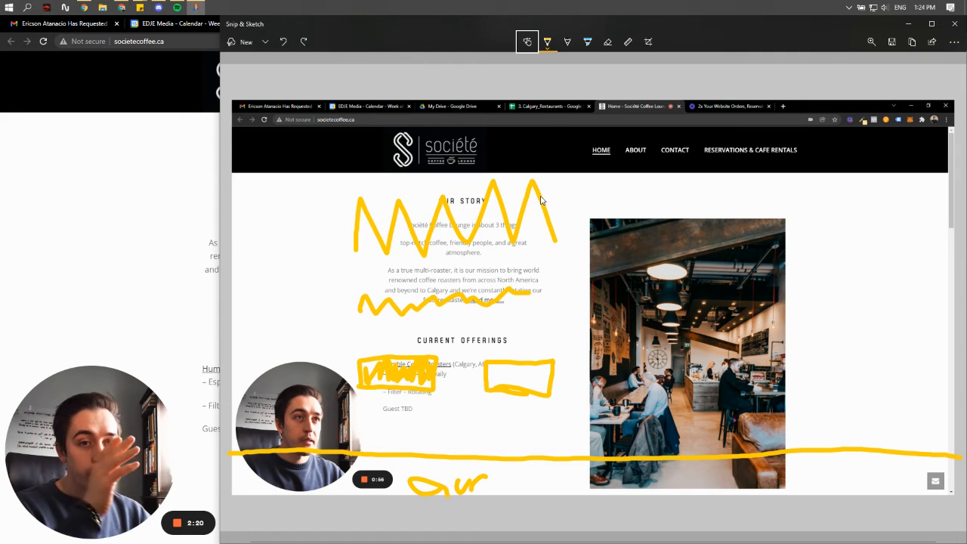
mouse_move(532, 313)
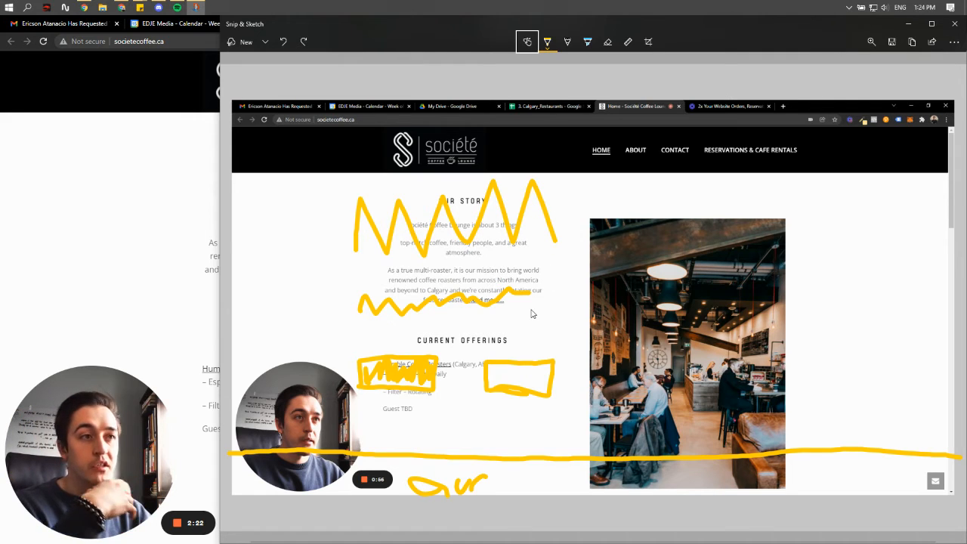
mouse_move(697, 167)
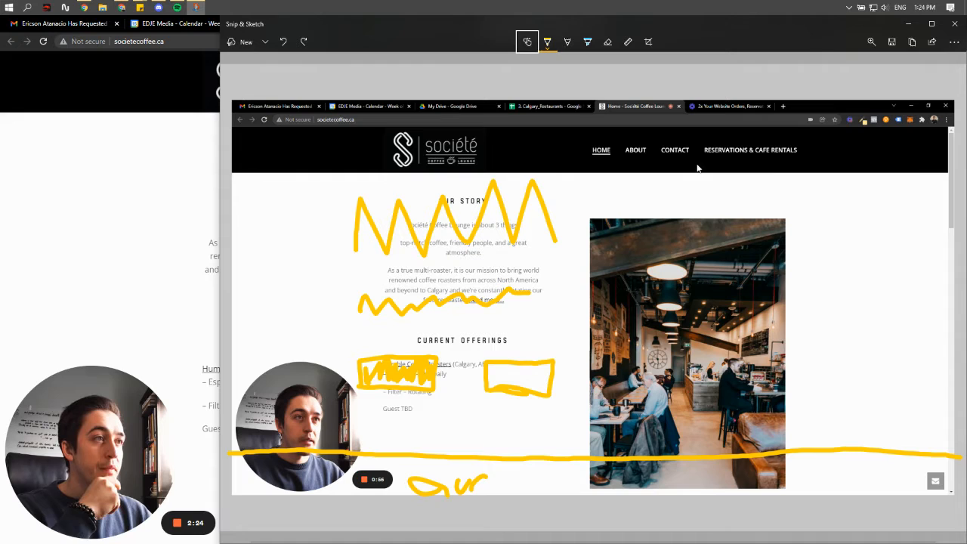
mouse_move(709, 161)
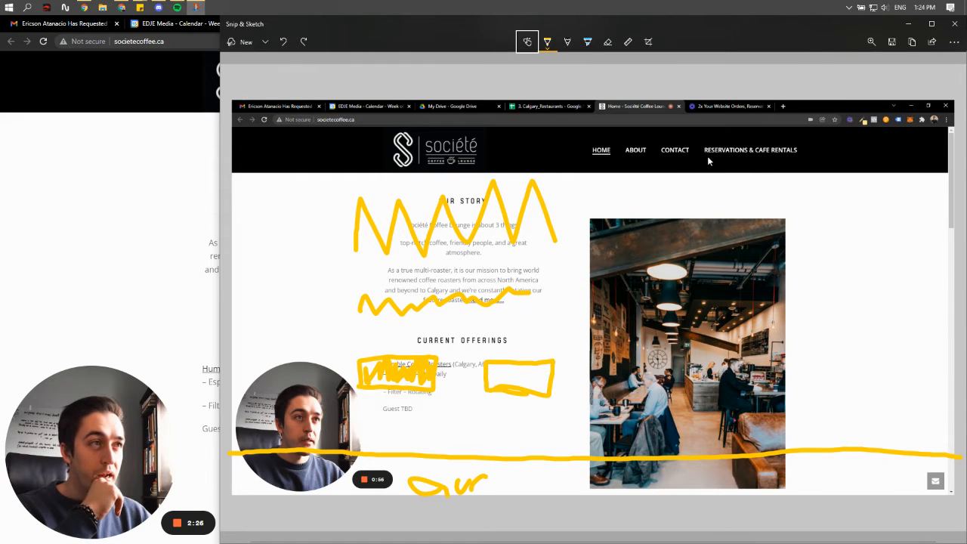
mouse_move(698, 207)
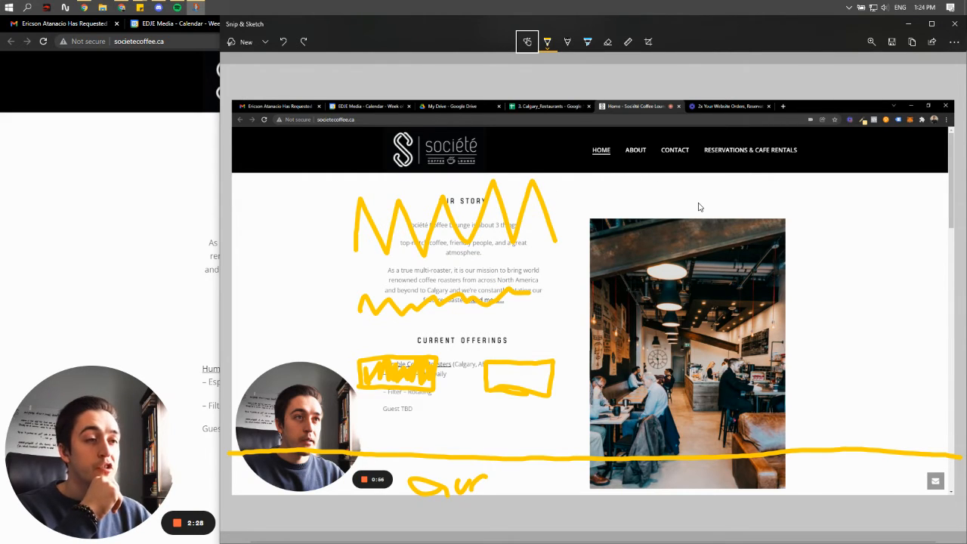
mouse_move(715, 203)
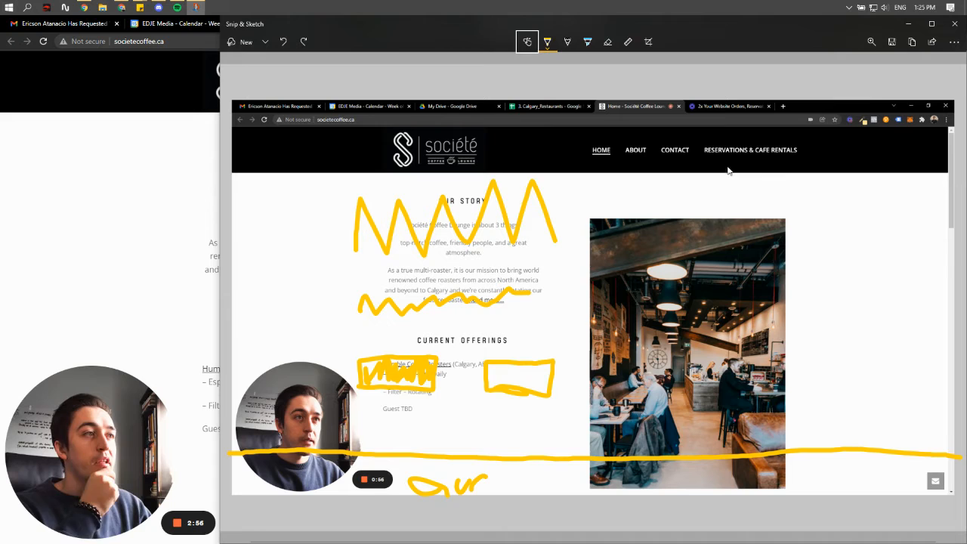
mouse_move(408, 243)
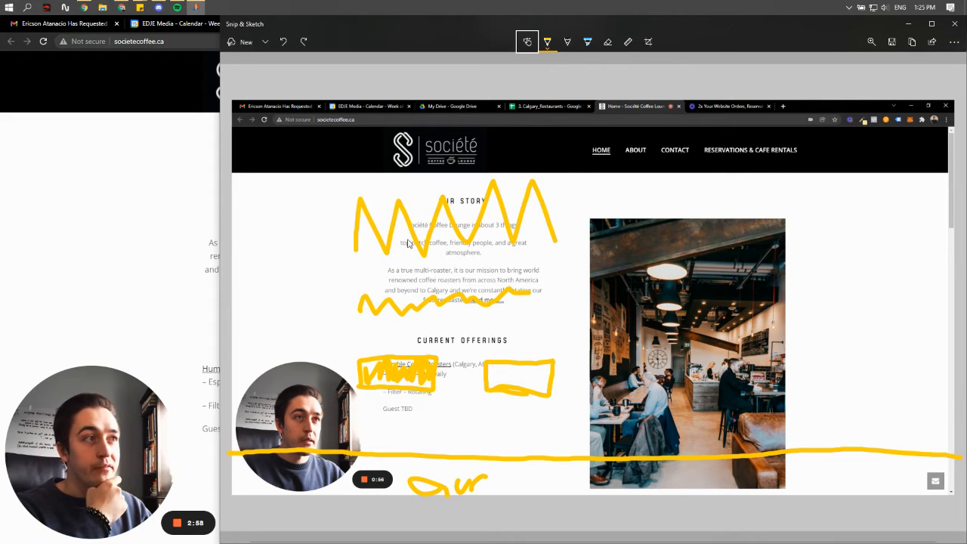
mouse_move(651, 151)
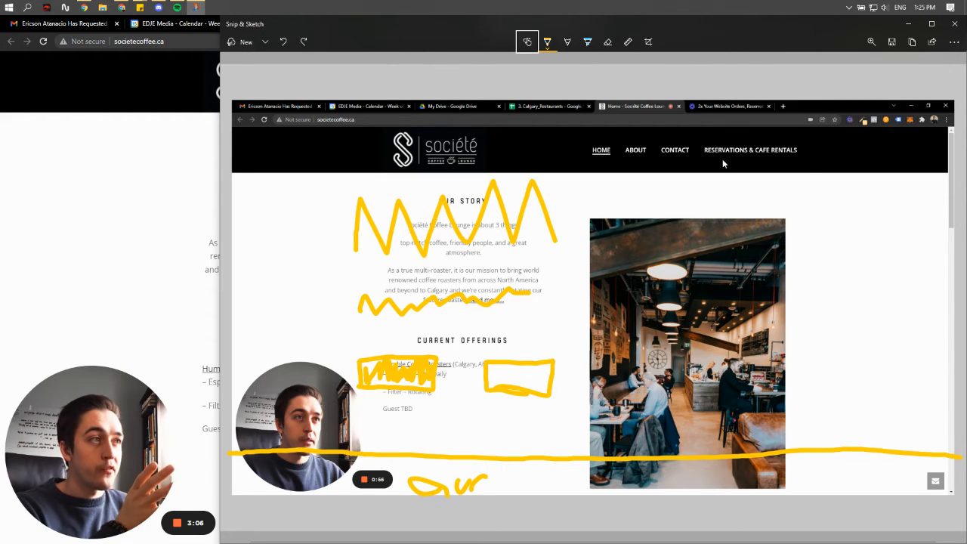
mouse_move(786, 158)
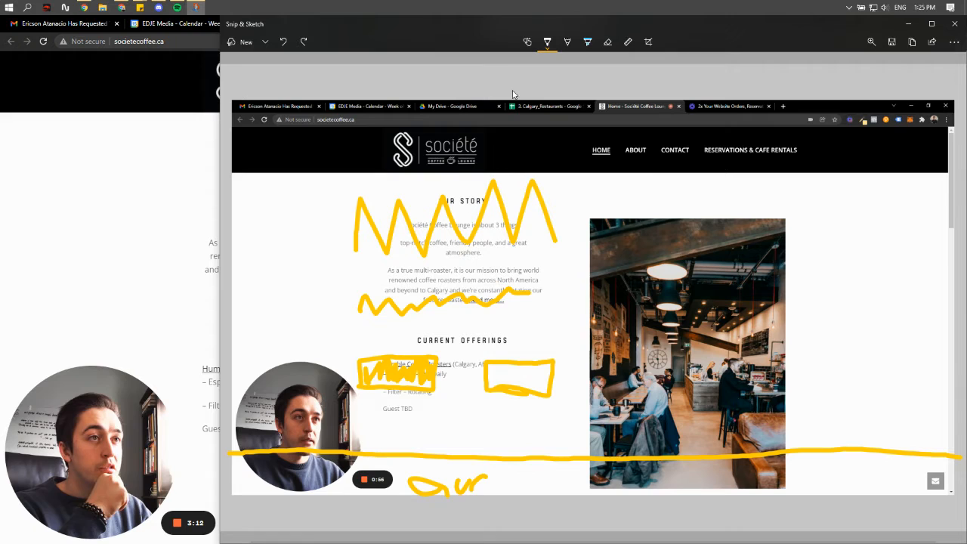
mouse_move(631, 169)
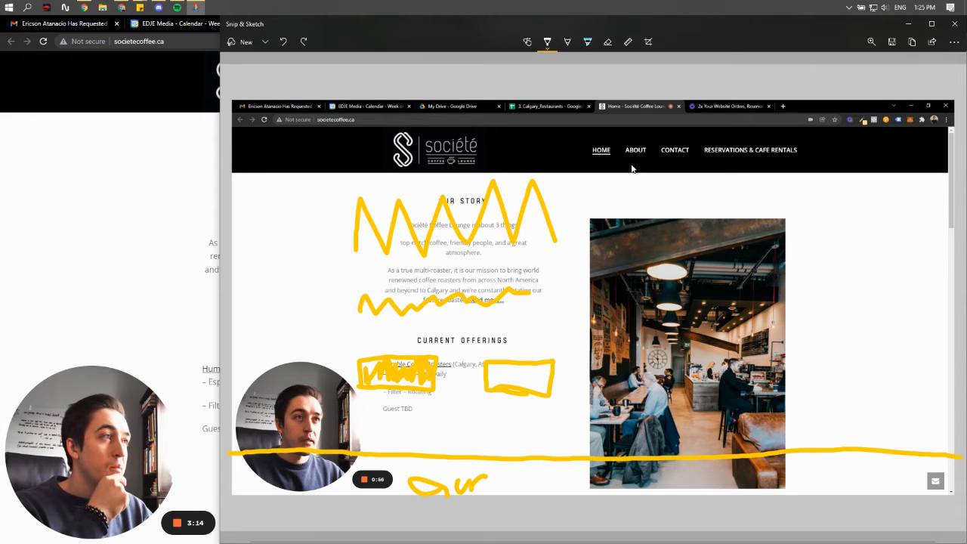
mouse_move(876, 154)
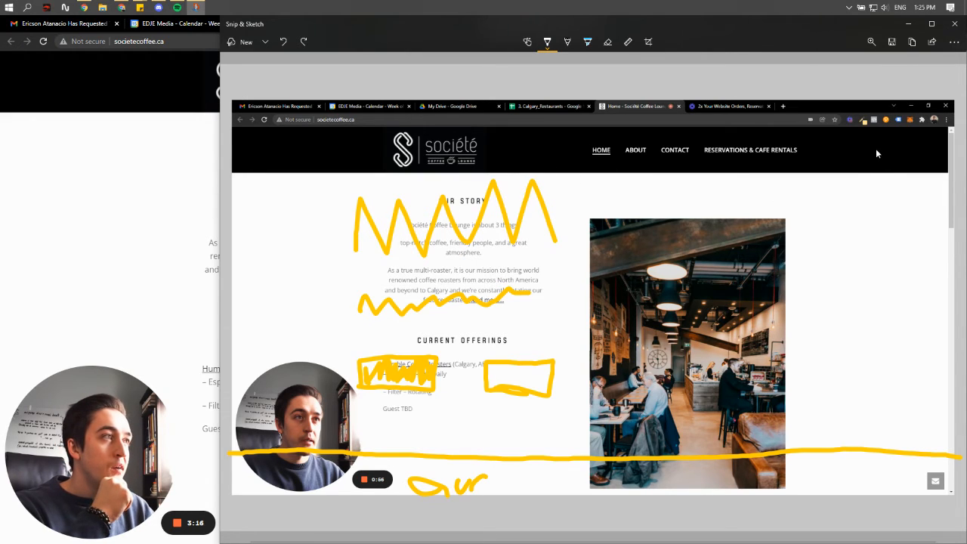
mouse_move(867, 155)
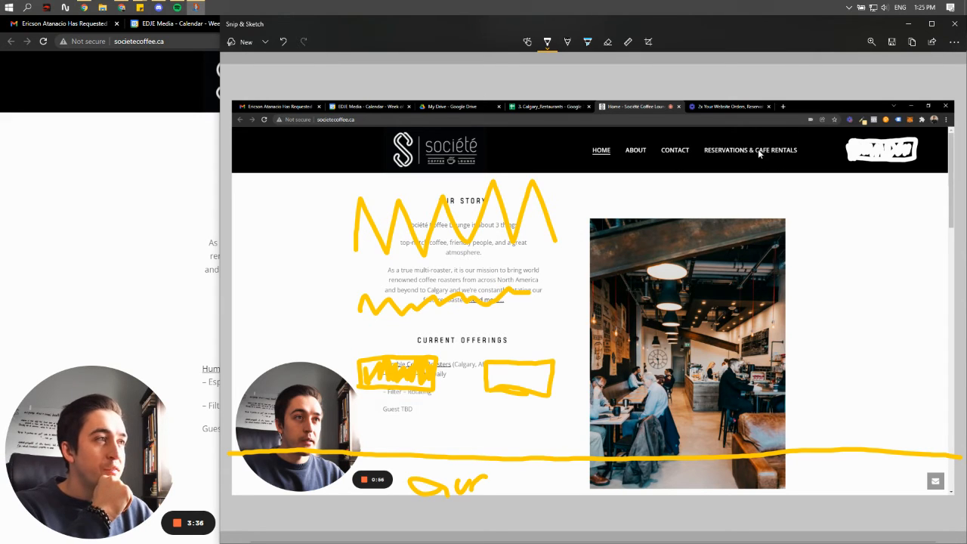
mouse_move(858, 148)
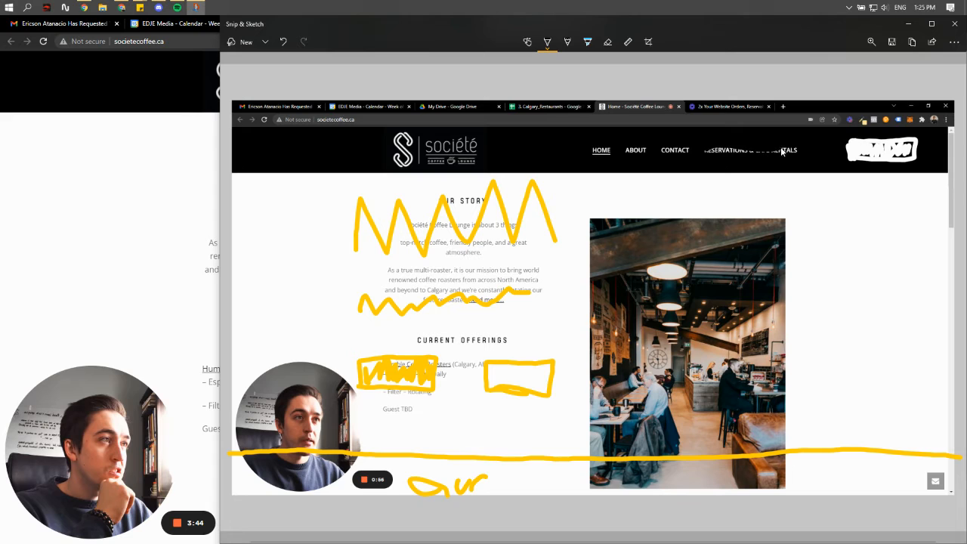
mouse_move(701, 154)
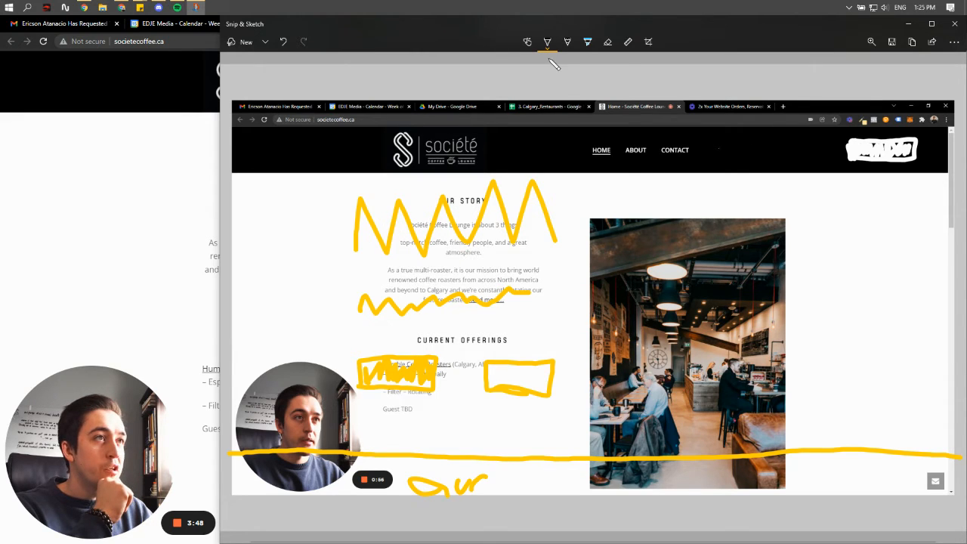
Switch to white ink and draw a left-pointing arrow across the Société logo
left_click(547, 43)
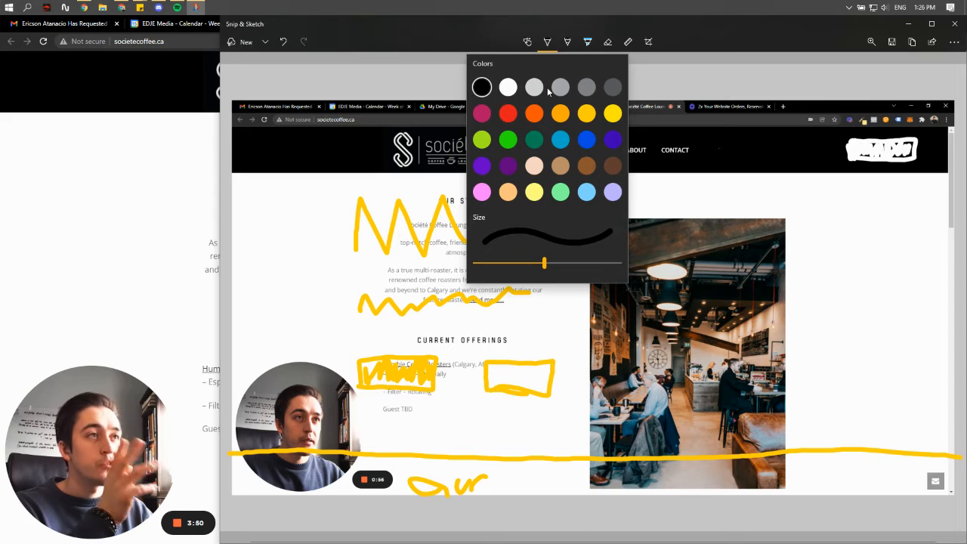
left_click(547, 42)
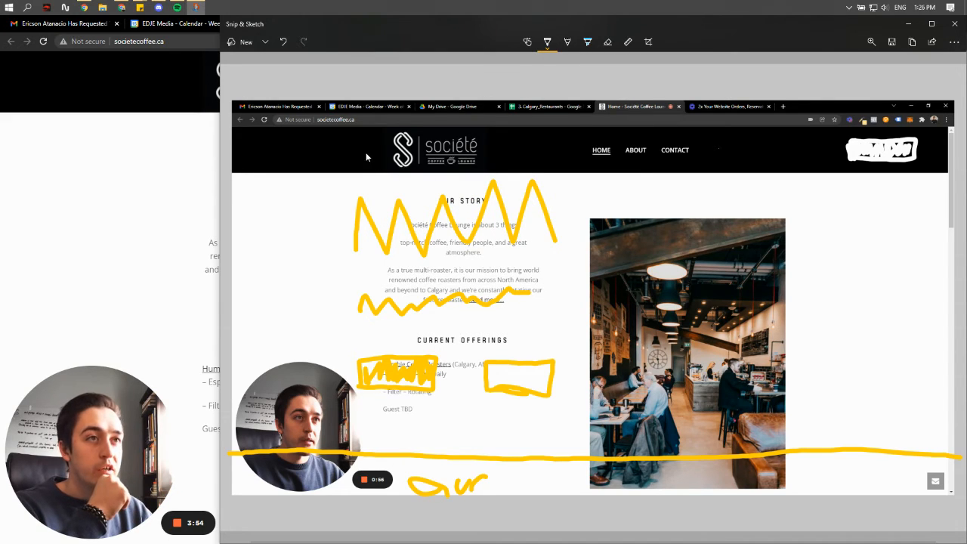
left_click_drag(260, 140, 386, 155)
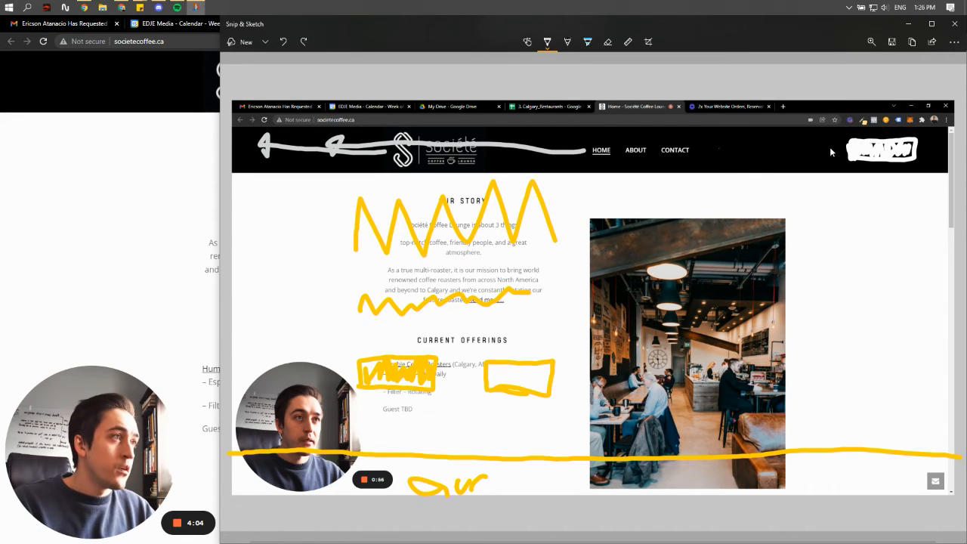
Sketch short placeholder lines right of the menu for the new header items
left_click_drag(774, 150, 834, 150)
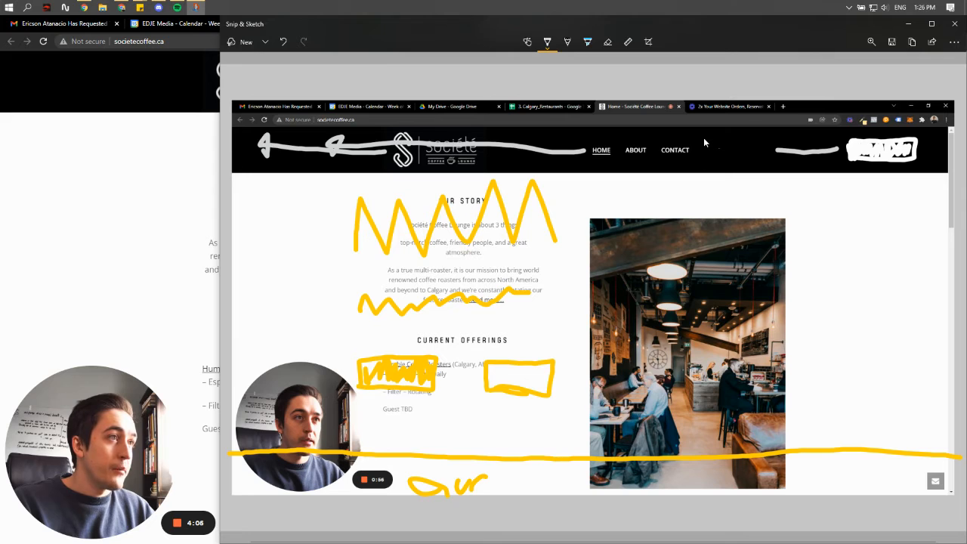
left_click_drag(702, 139, 753, 139)
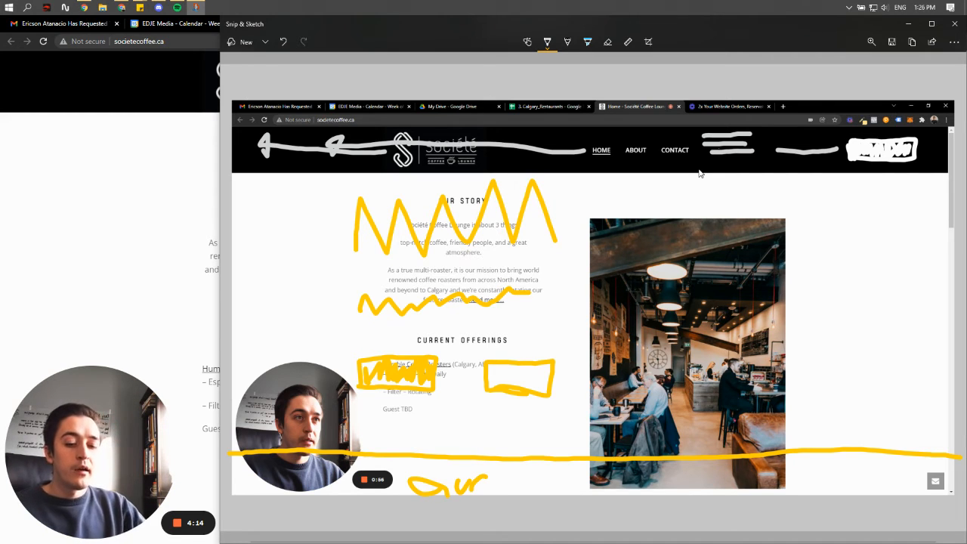
mouse_move(793, 137)
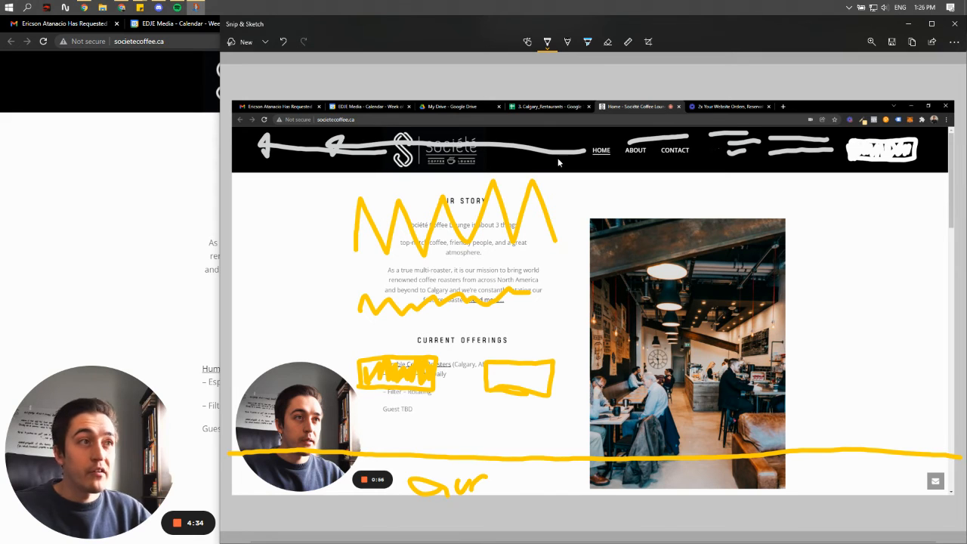
mouse_move(493, 121)
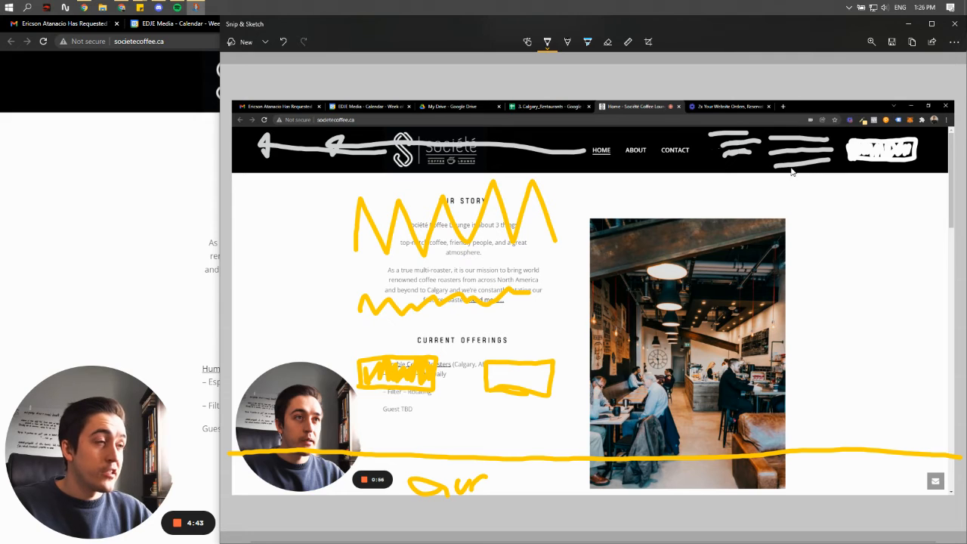
mouse_move(702, 139)
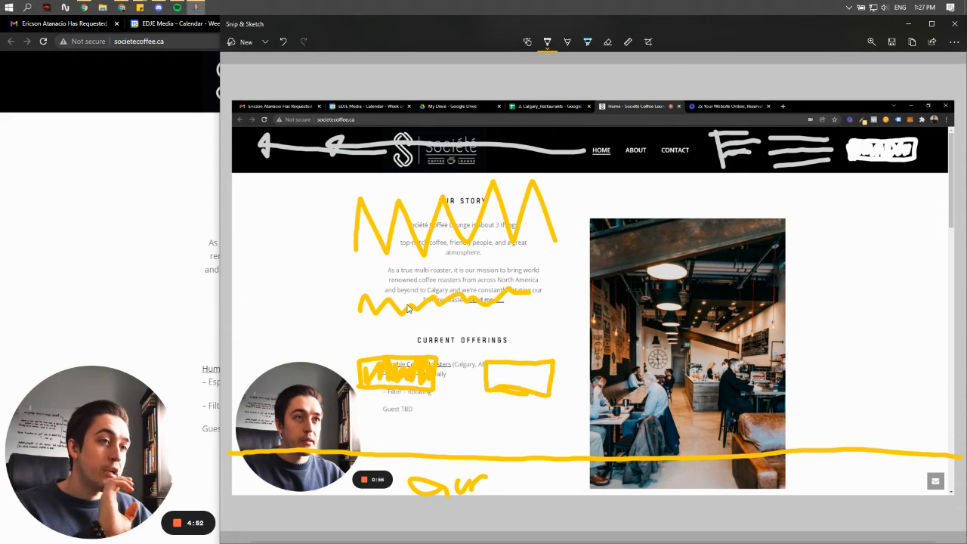
mouse_move(489, 414)
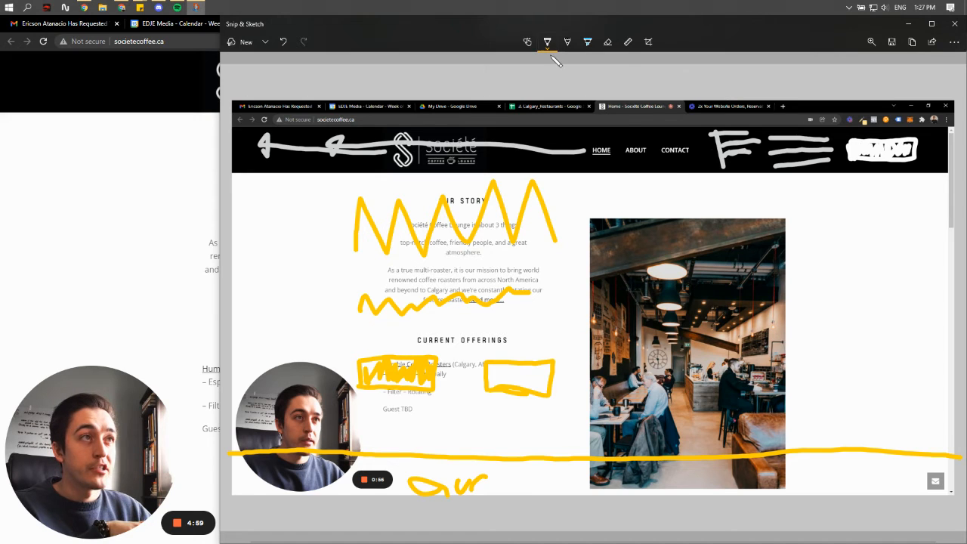
With the purple pen, draw arrows down the page and handwrite 'new' in the right yellow box
left_click(547, 42)
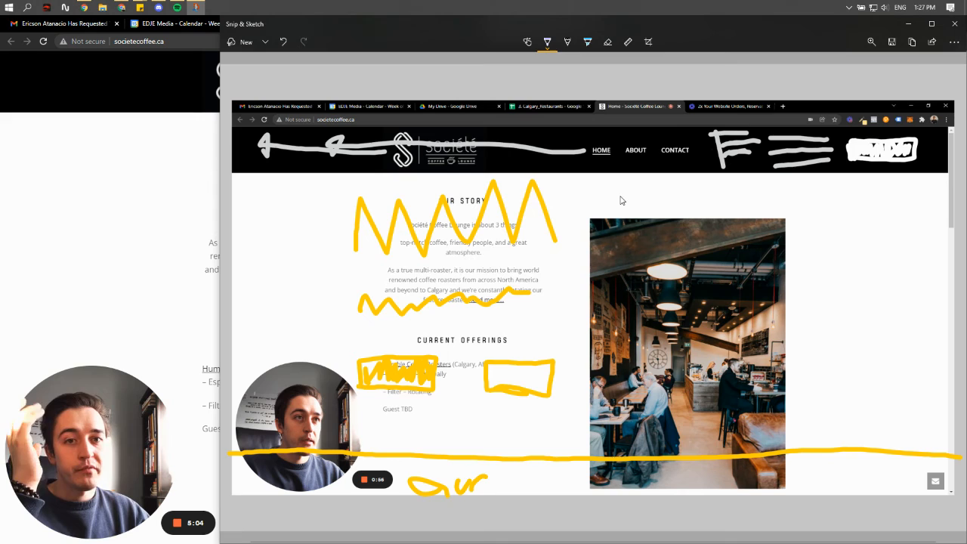
mouse_move(370, 162)
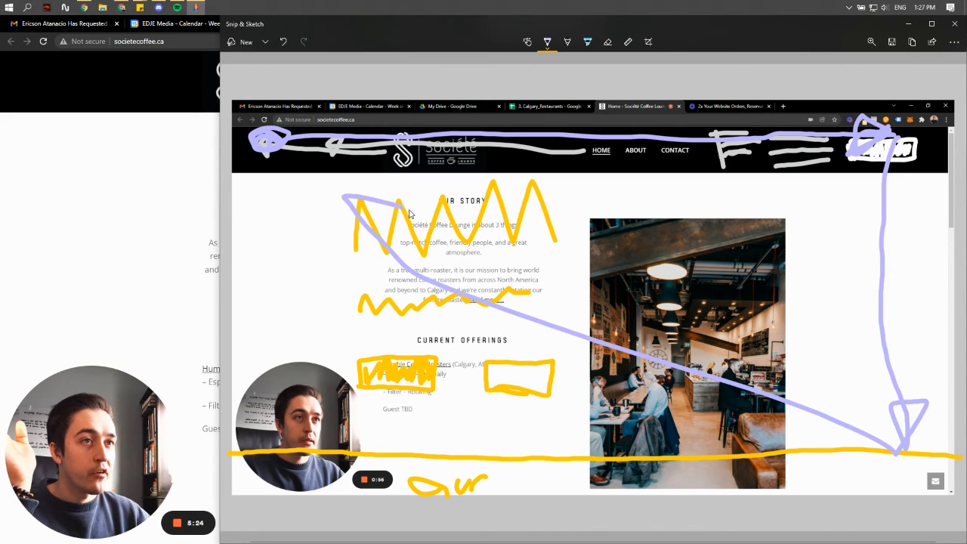
left_click_drag(344, 204, 450, 303)
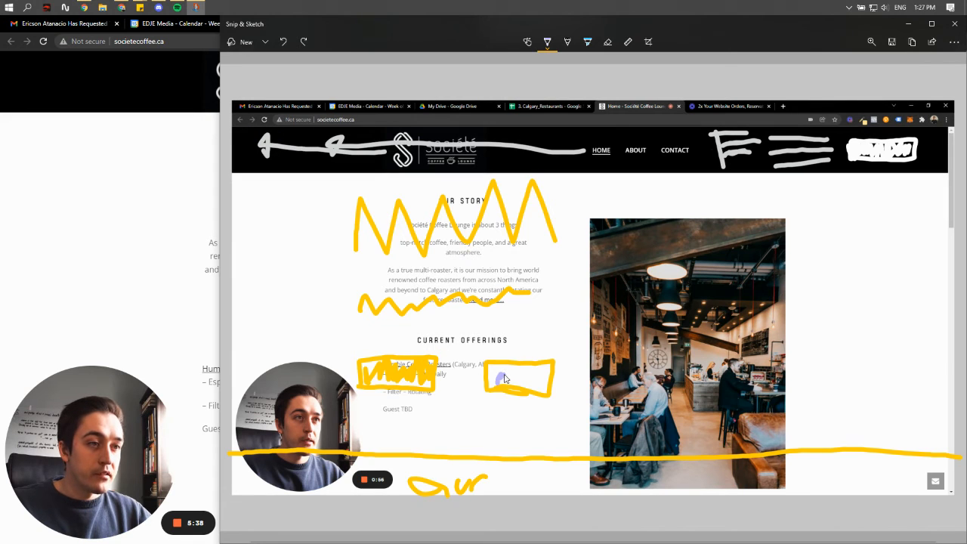
left_click_drag(498, 378, 536, 378)
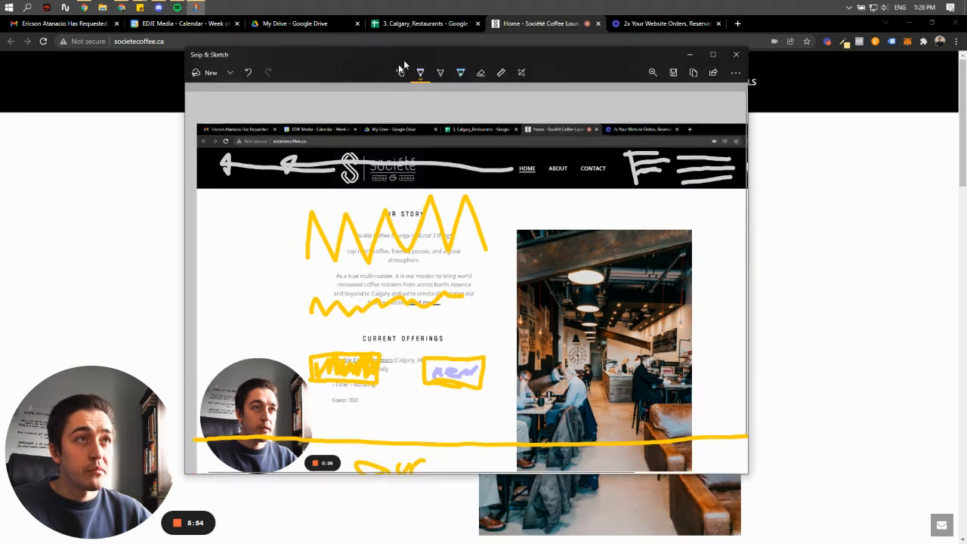
Scroll the live Société homepage through its updates and gallery down to the footer
left_click(734, 55)
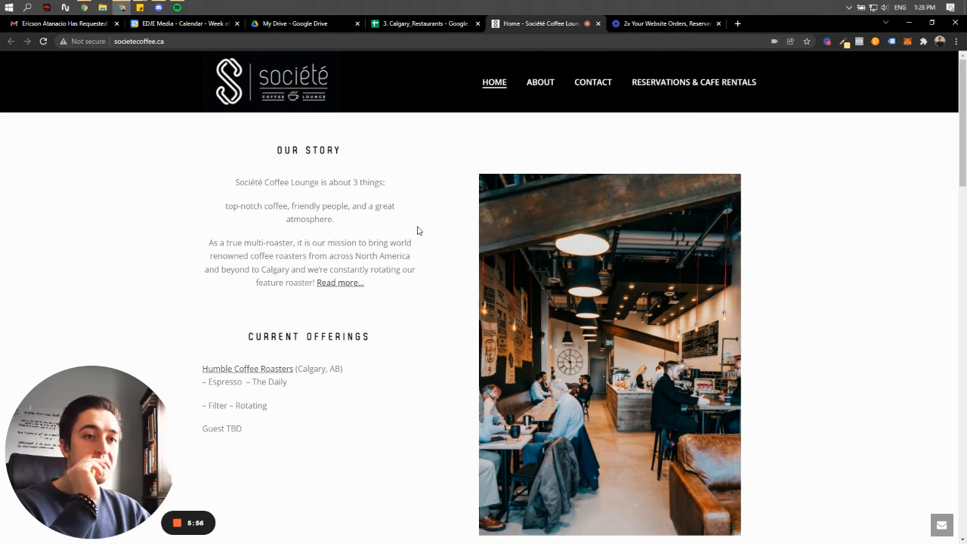
scroll("down", 3)
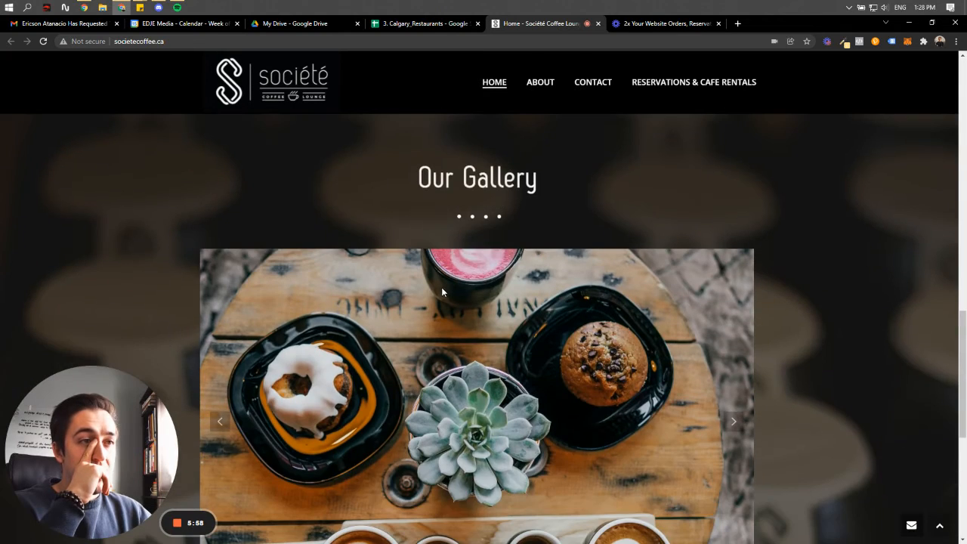
scroll("down", 3)
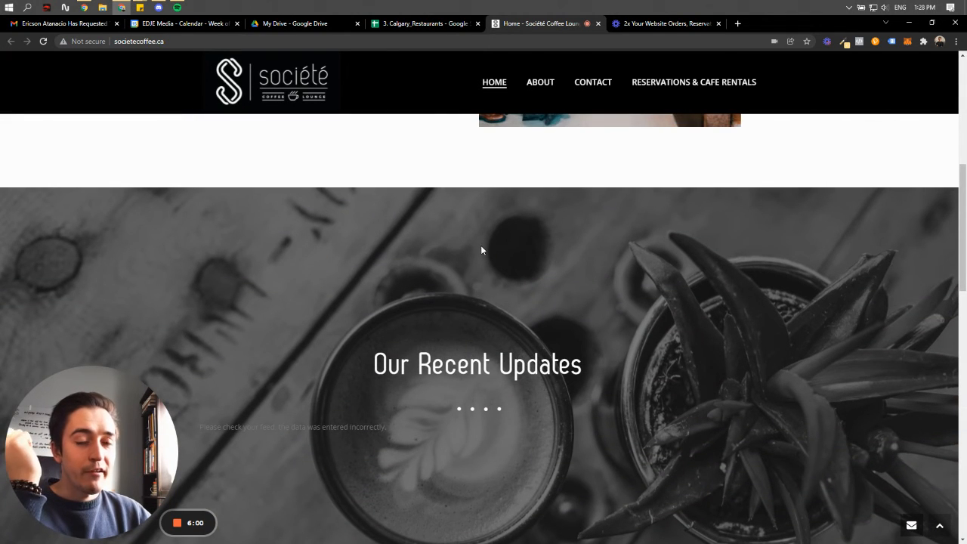
mouse_move(499, 226)
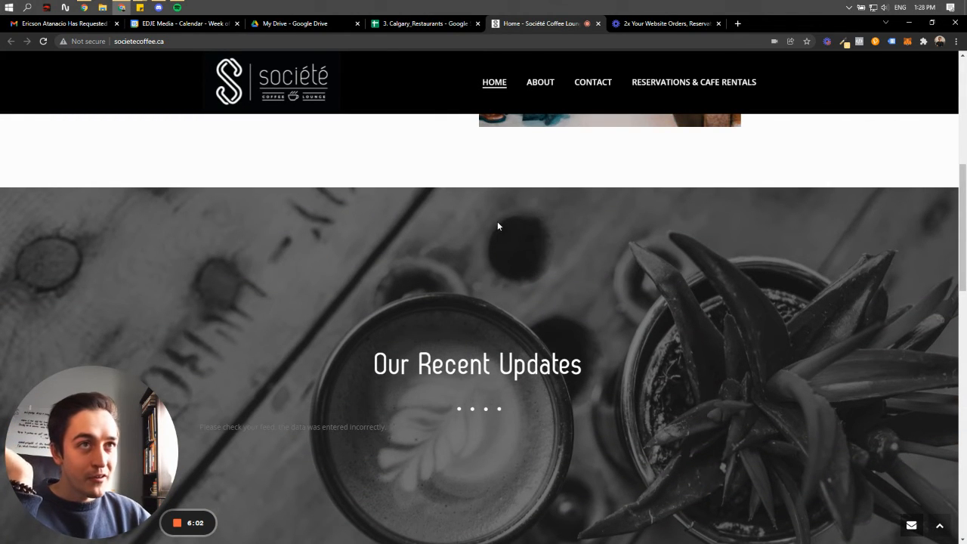
scroll("down", 3)
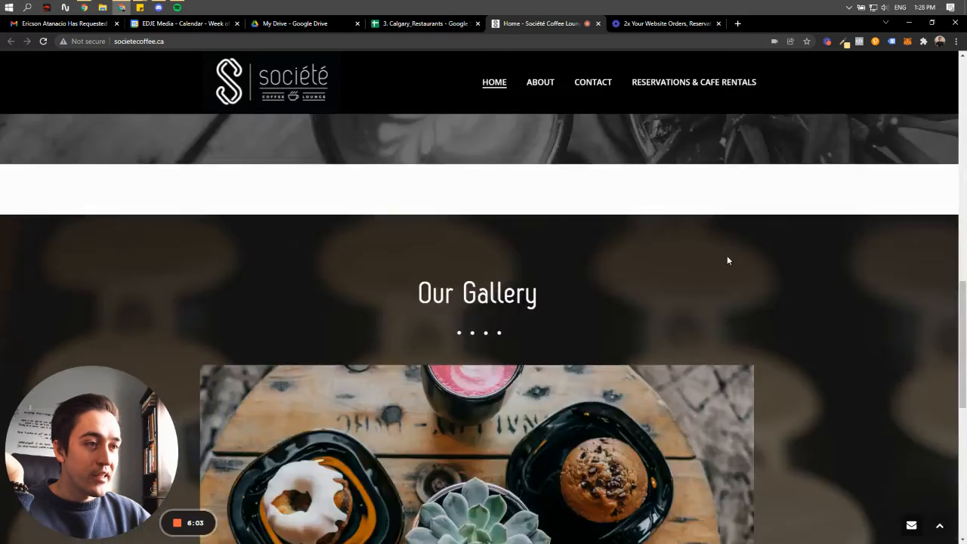
scroll("down", 3)
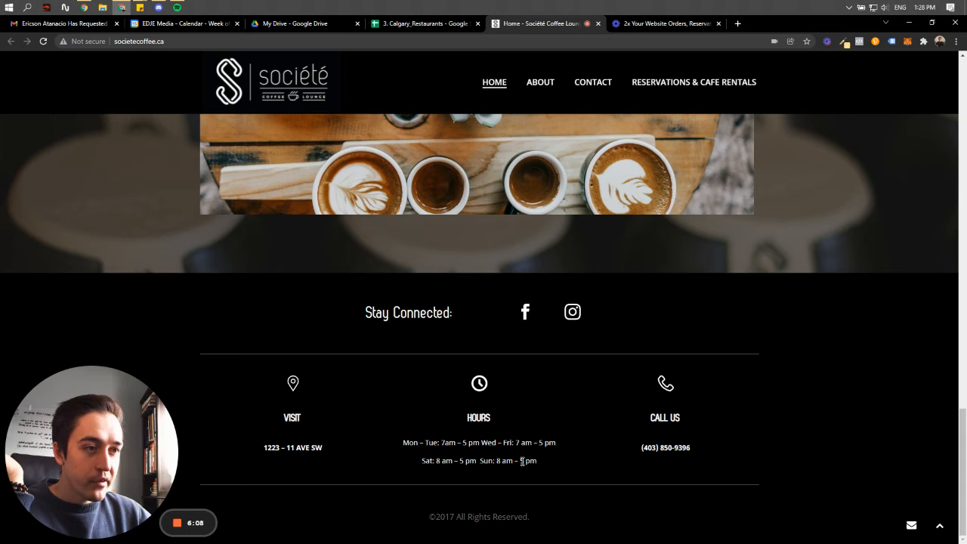
mouse_move(687, 351)
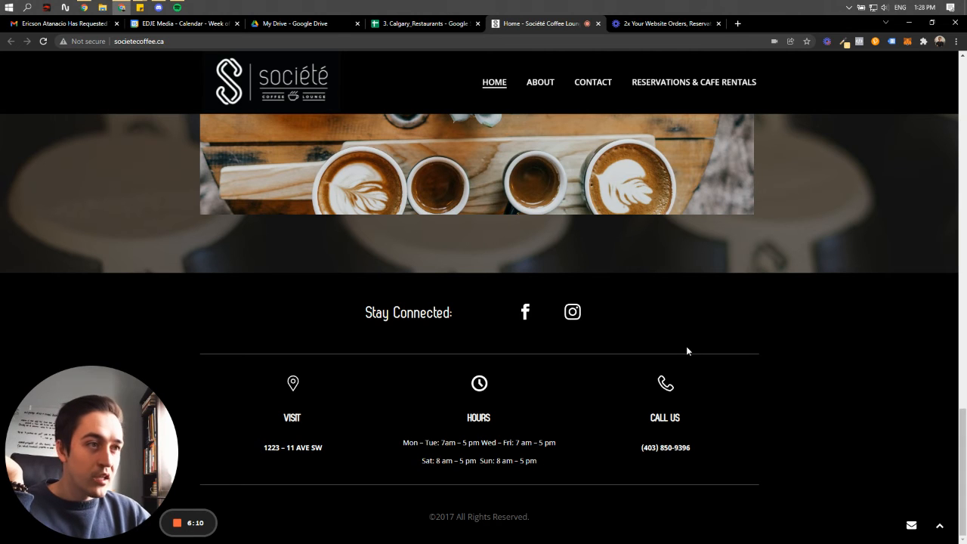
scroll("up", 3)
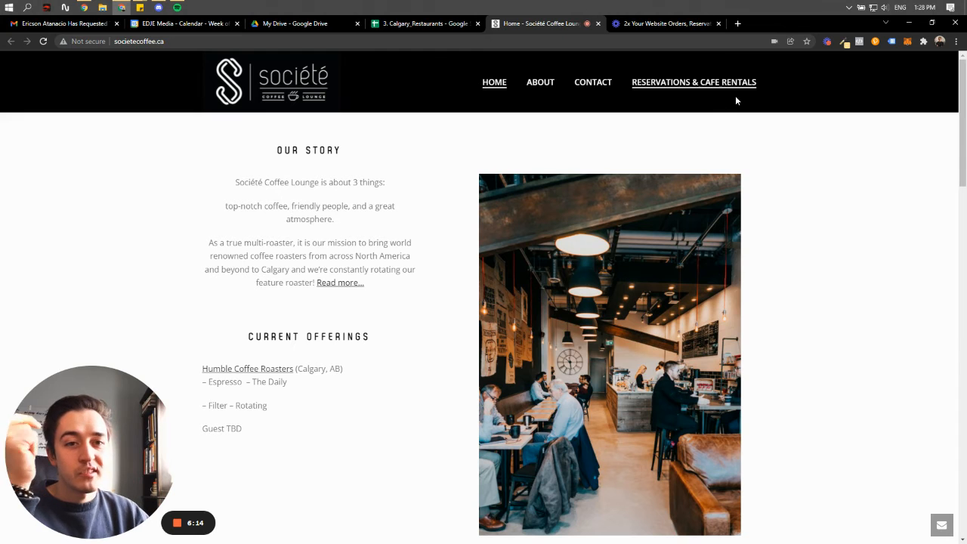
mouse_move(710, 239)
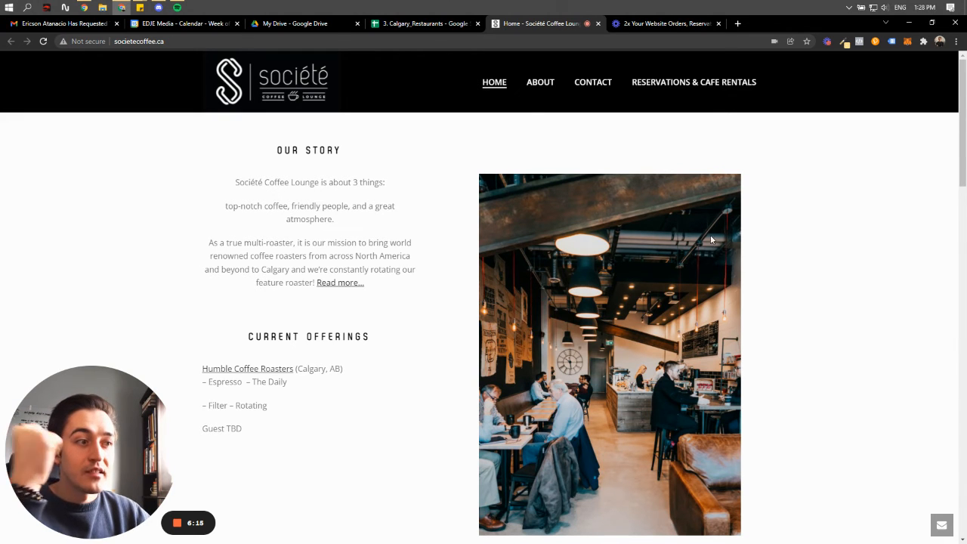
scroll("down", 3)
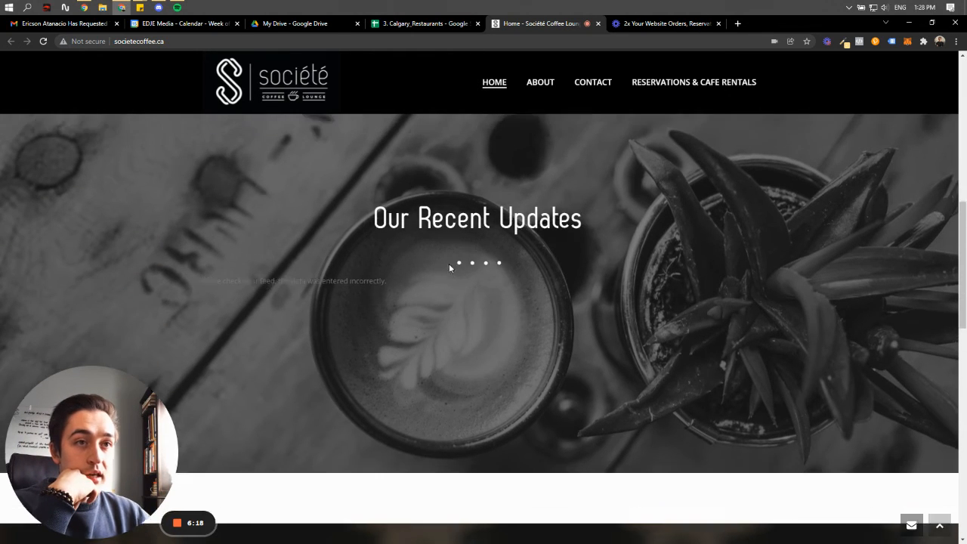
scroll("down", 3)
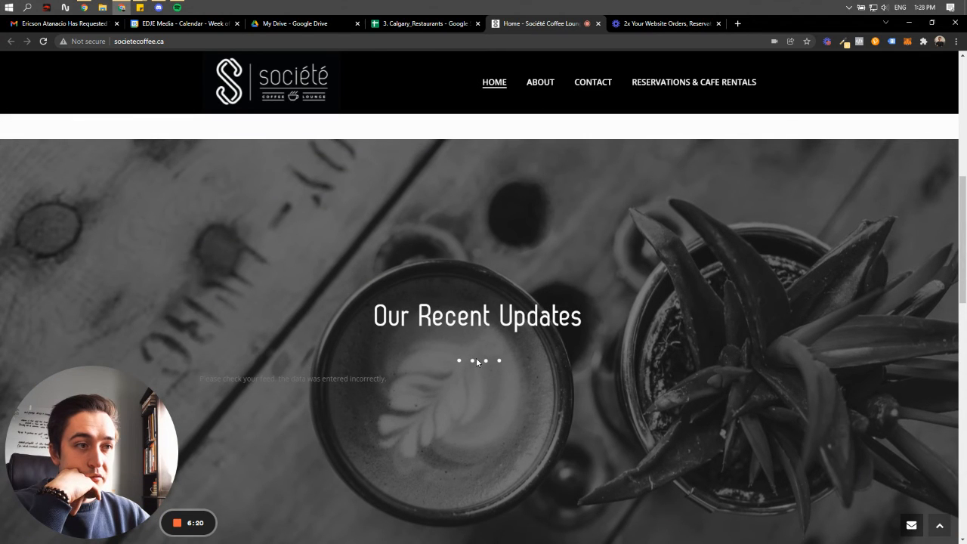
scroll("down", 3)
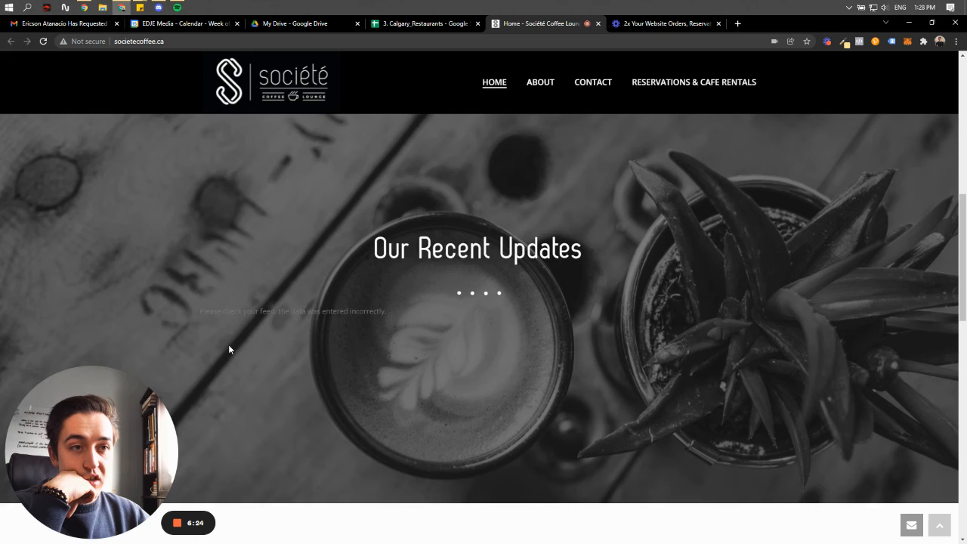
scroll("down", 3)
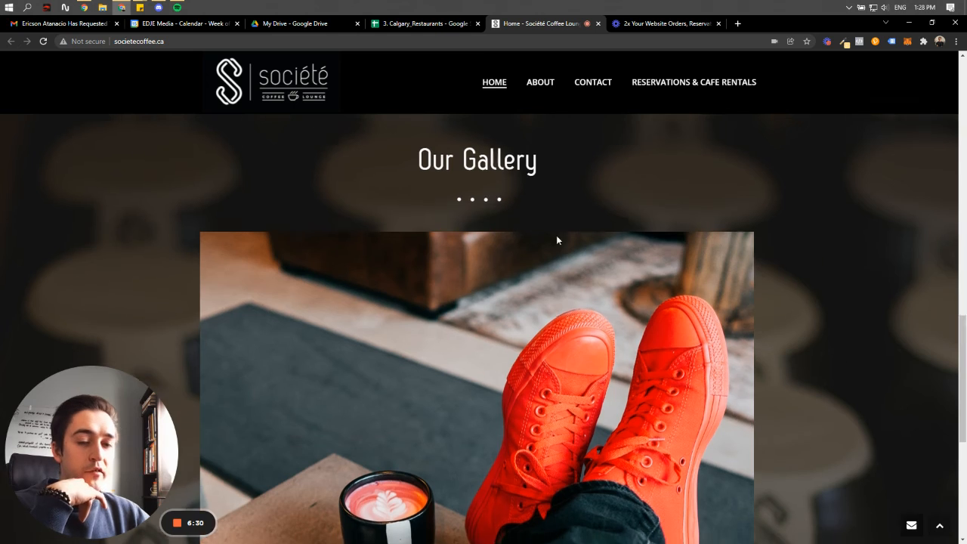
Return to the 2x Your Website Orders, Reservations & Calls pitch slide
left_click(650, 24)
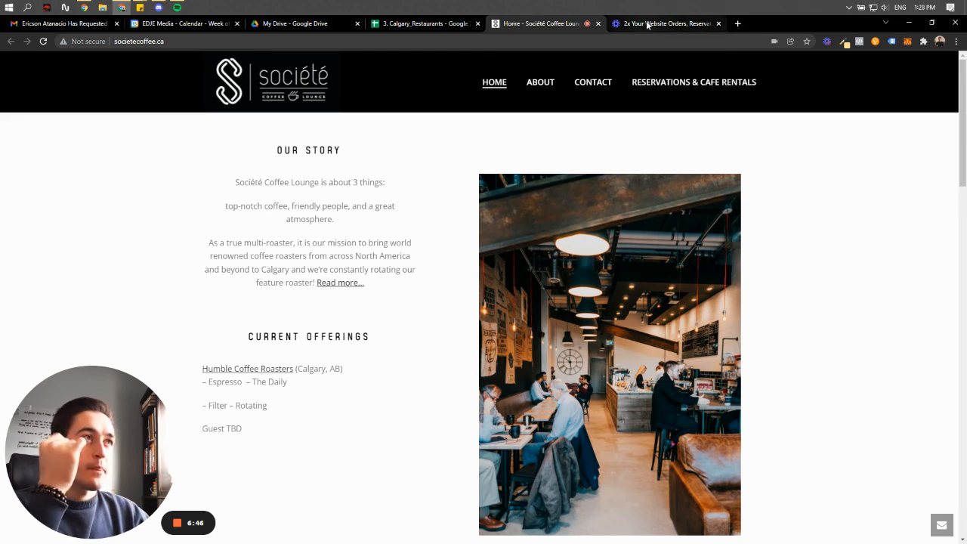
left_click(665, 24)
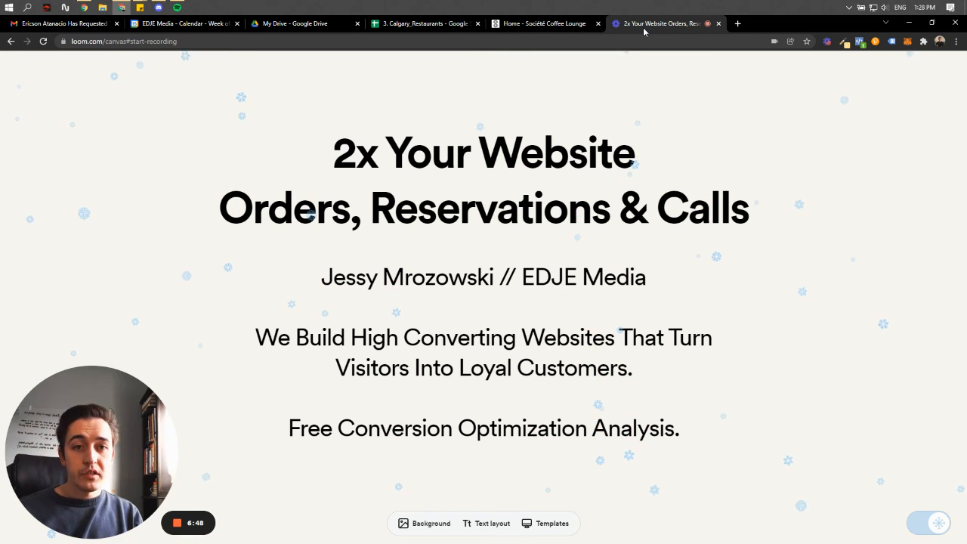